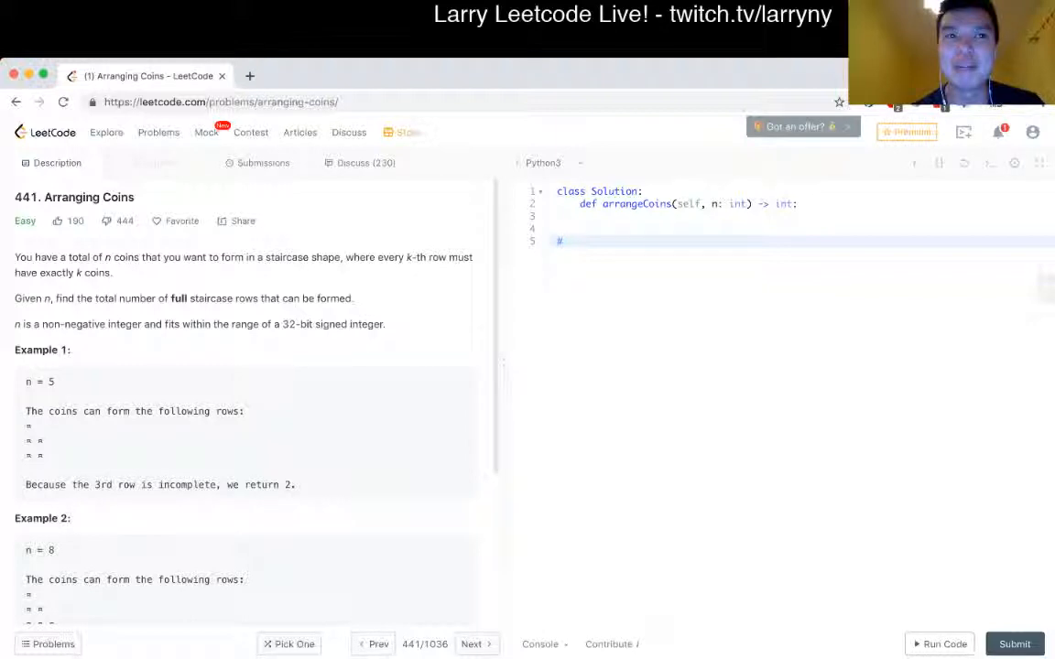
- Write the comment '# f(x) = 1 + 2 + ... + x = x * (x-1) / 2' below the class stub
type("f(x) = 1 + 2 + .. + x = x * x")
type("#")
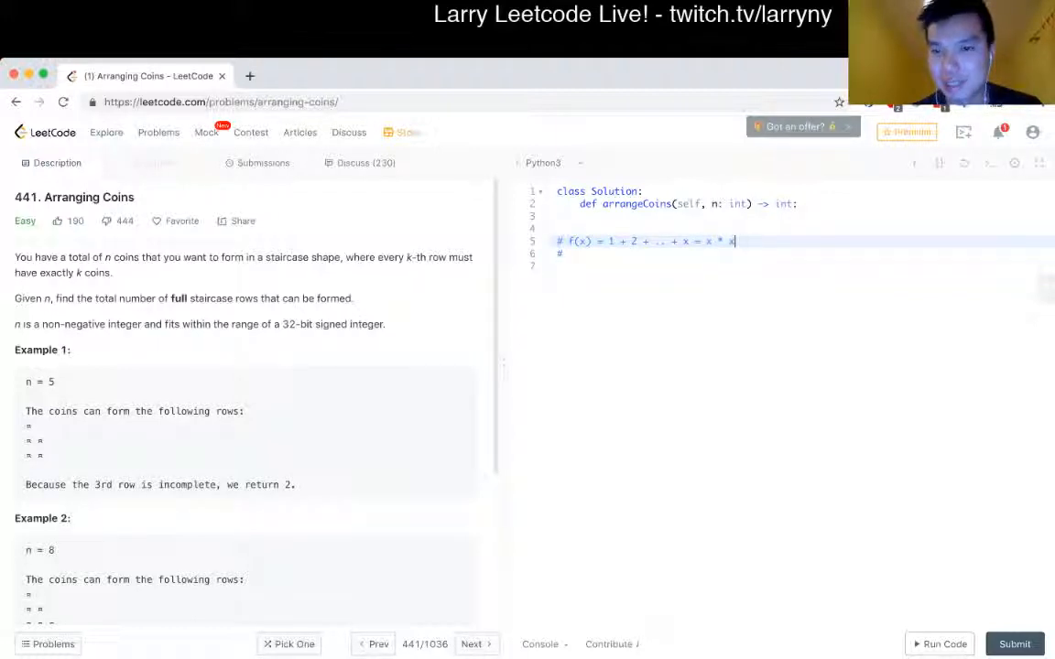
type("(")
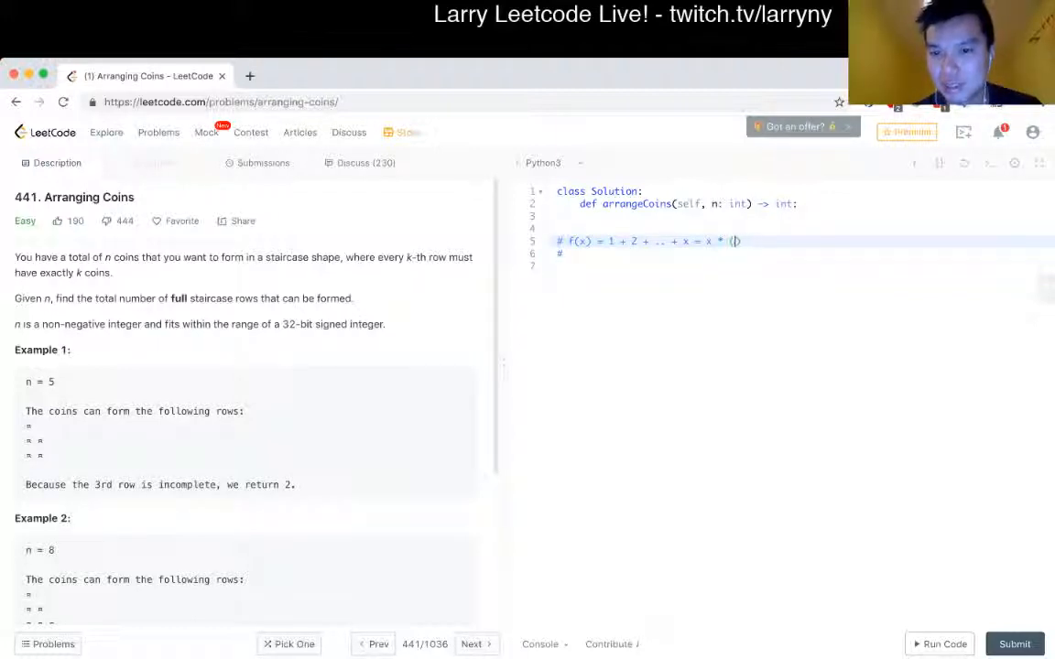
type("x-1) / 2")
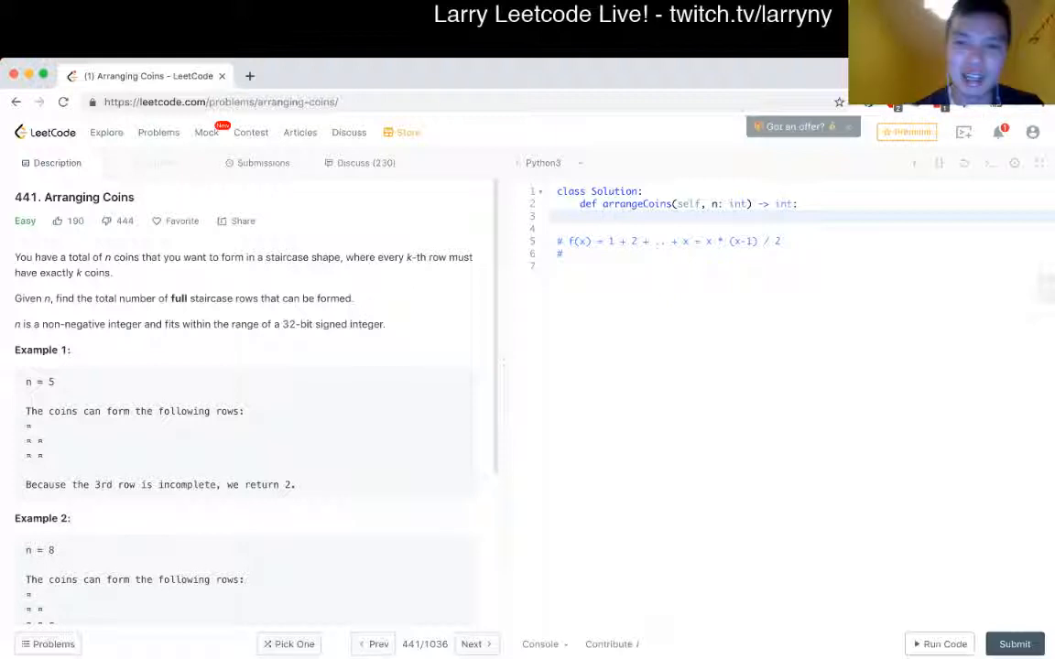
left_click_drag(694, 242, 780, 242)
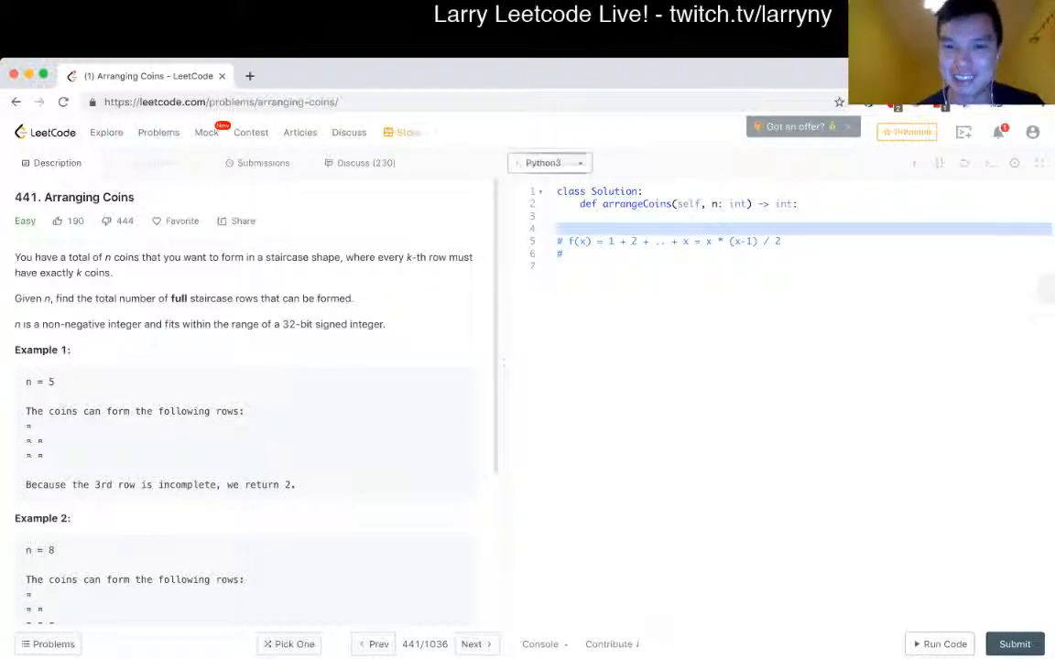
- Change the solution language from Python3 to C
left_click(548, 161)
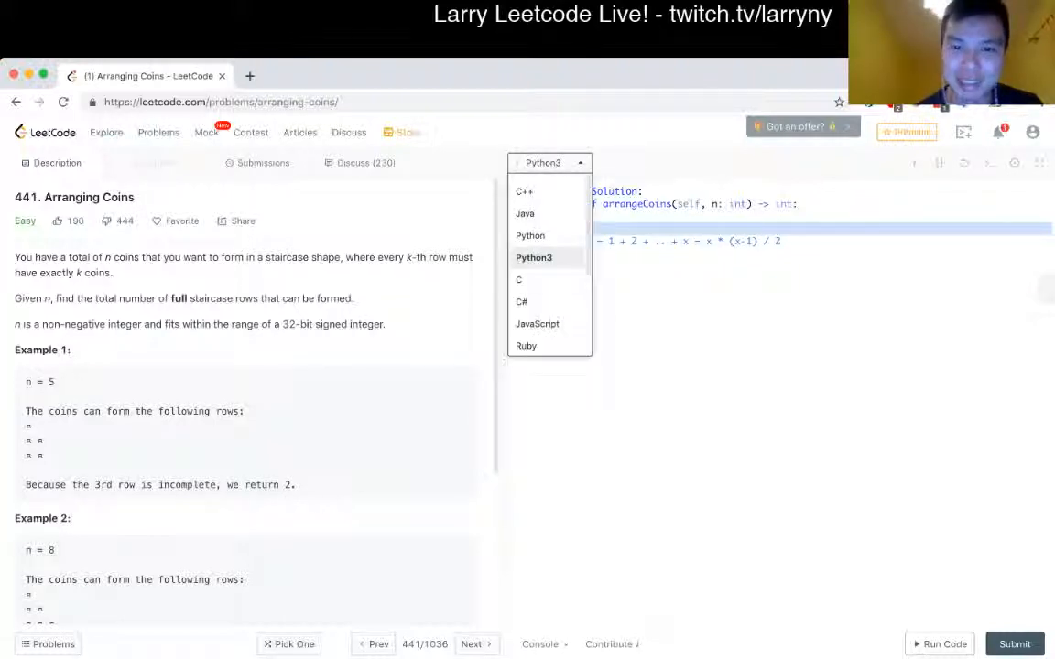
left_click(518, 279)
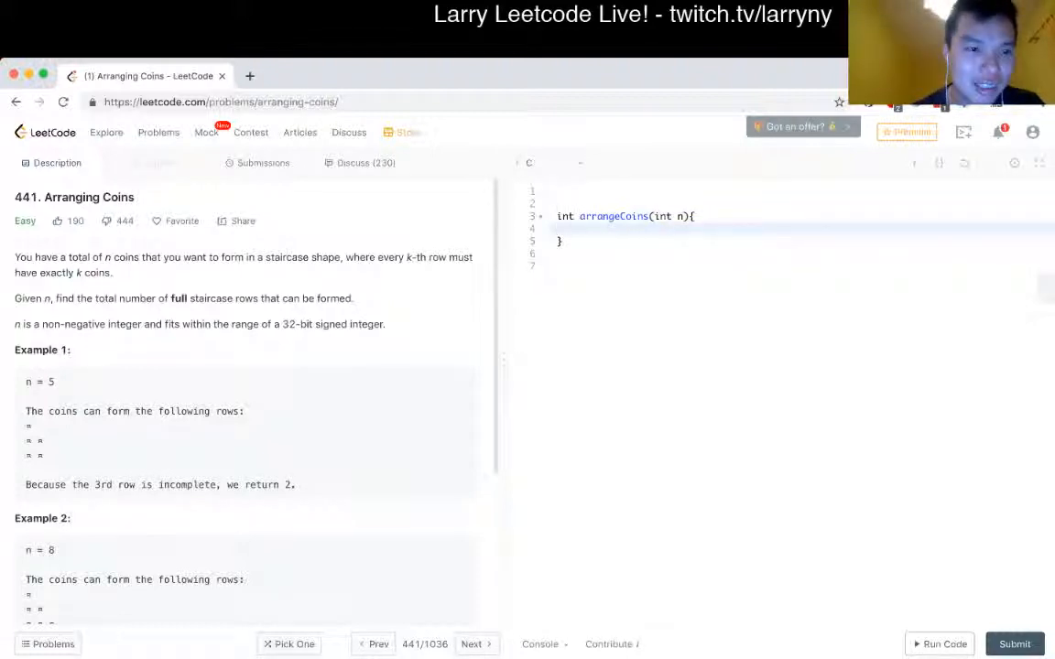
- Declare a long long sum and a for loop over int i from 0 with i++ inside arrangeCoins
left_click(578, 227)
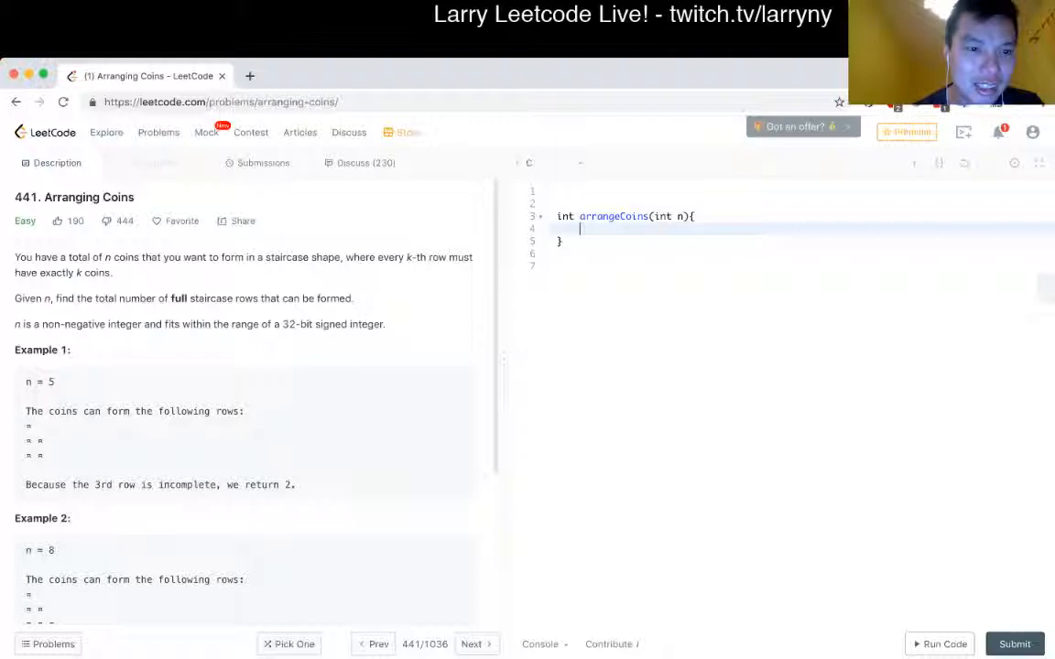
type("lng")
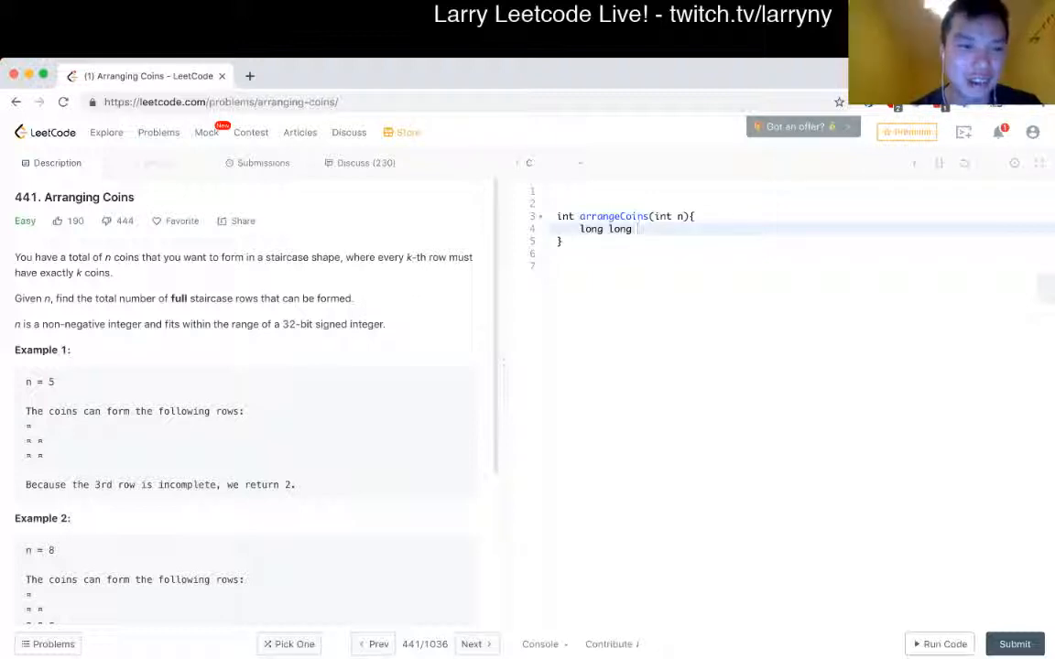
type("s = 0;")
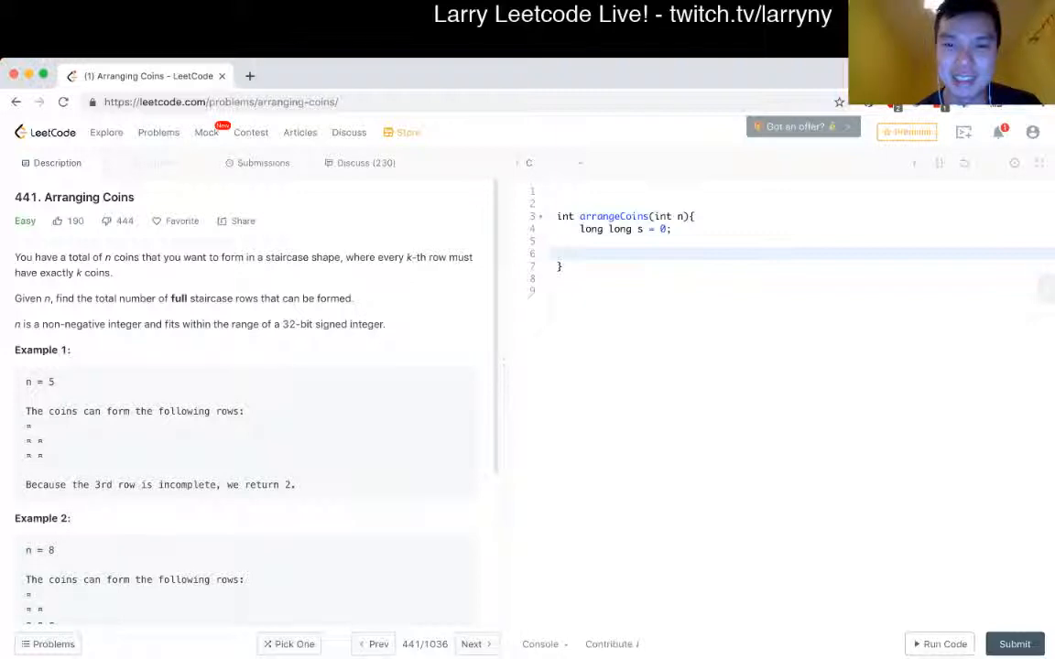
type("long long ln = (long long) n;")
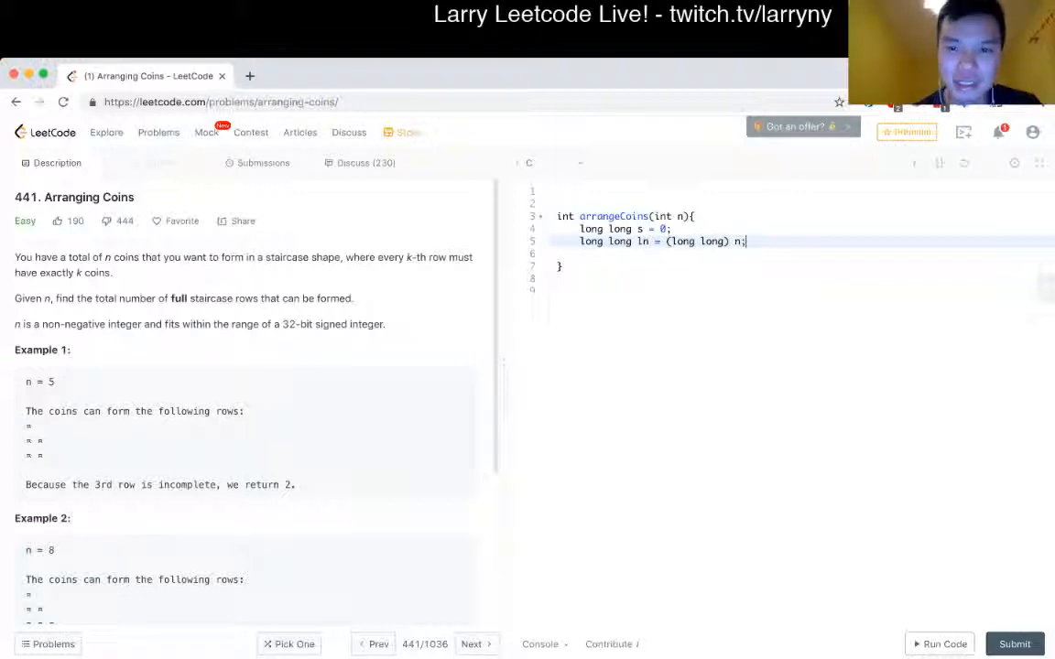
type("for")
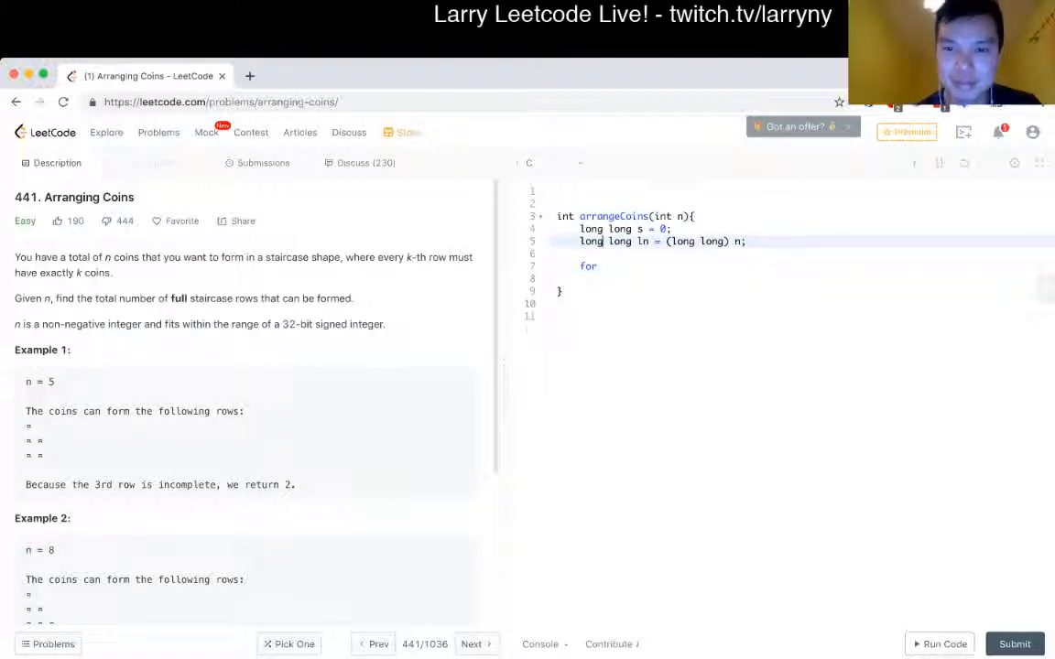
type("int l")
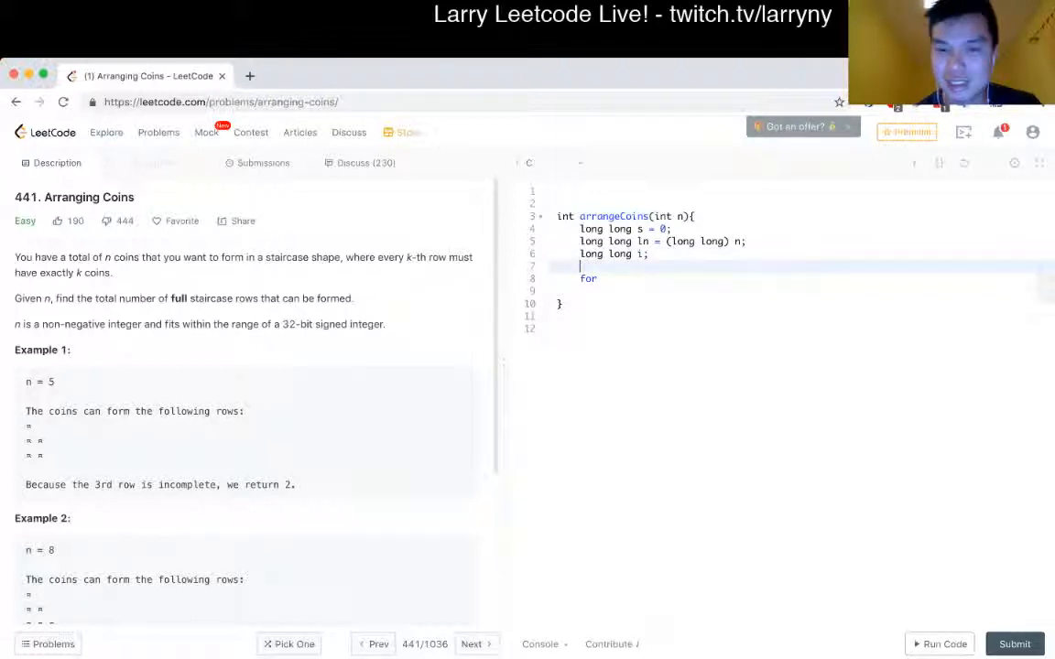
type("(i =")
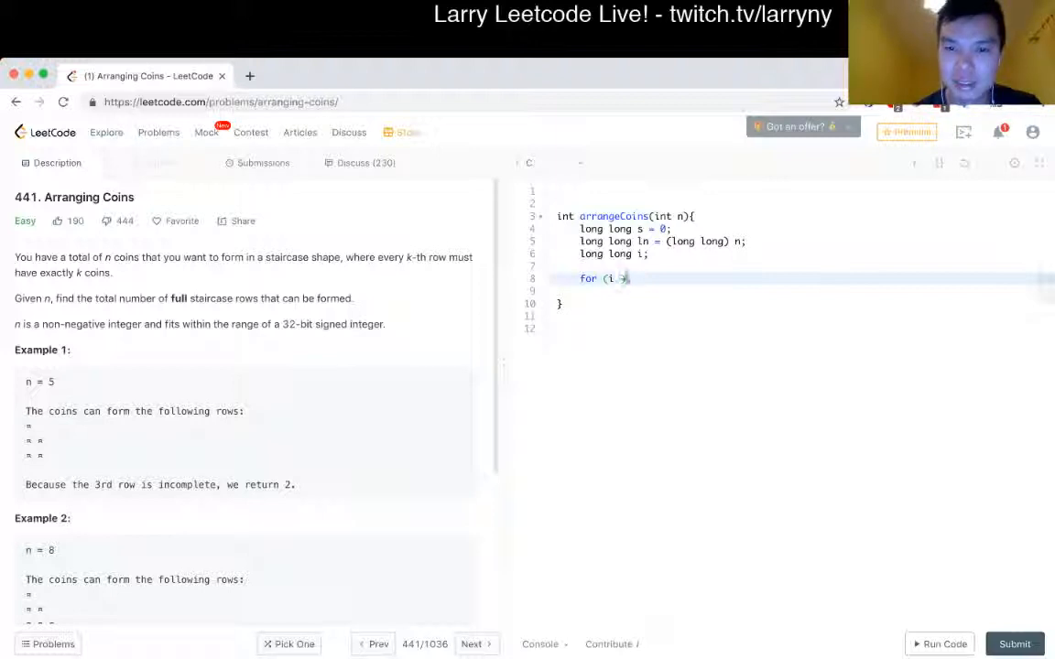
type("= 0; i")
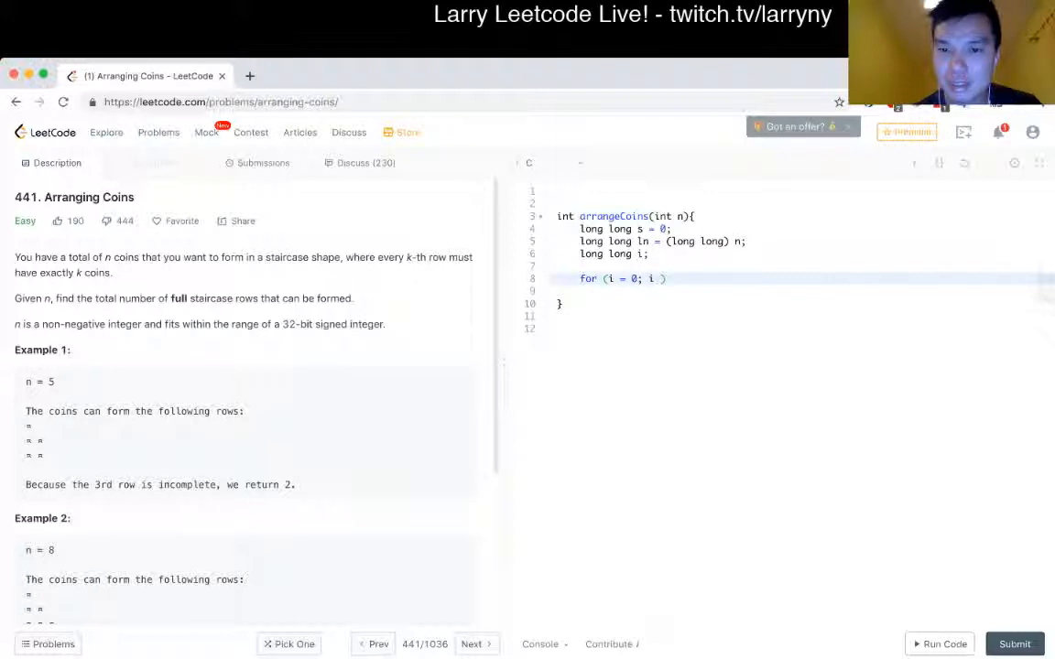
type("<")
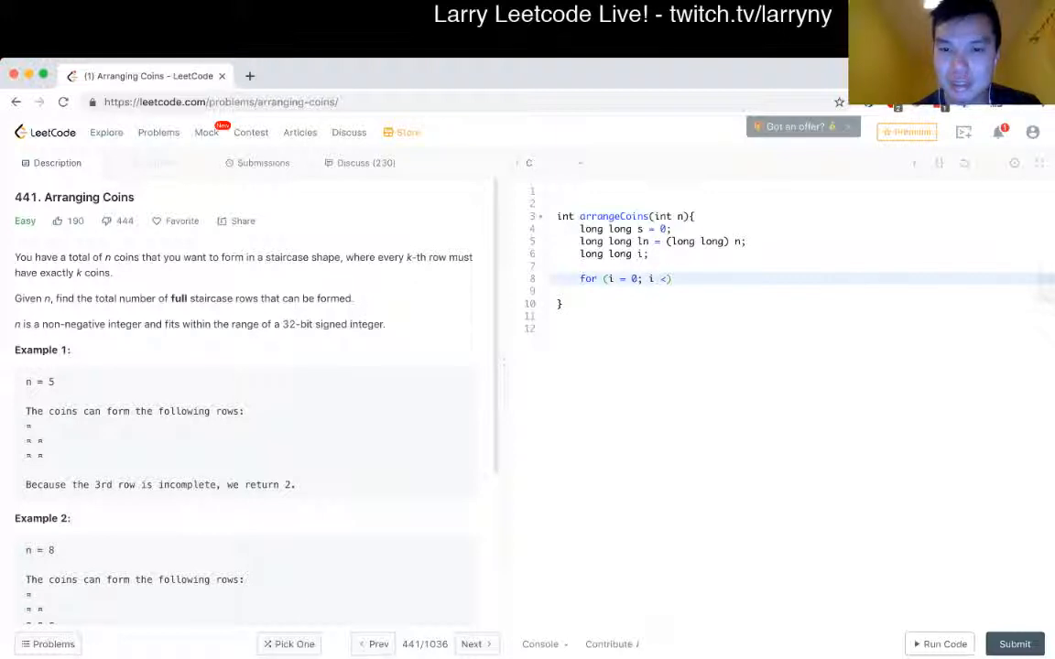
type("true; i++)")
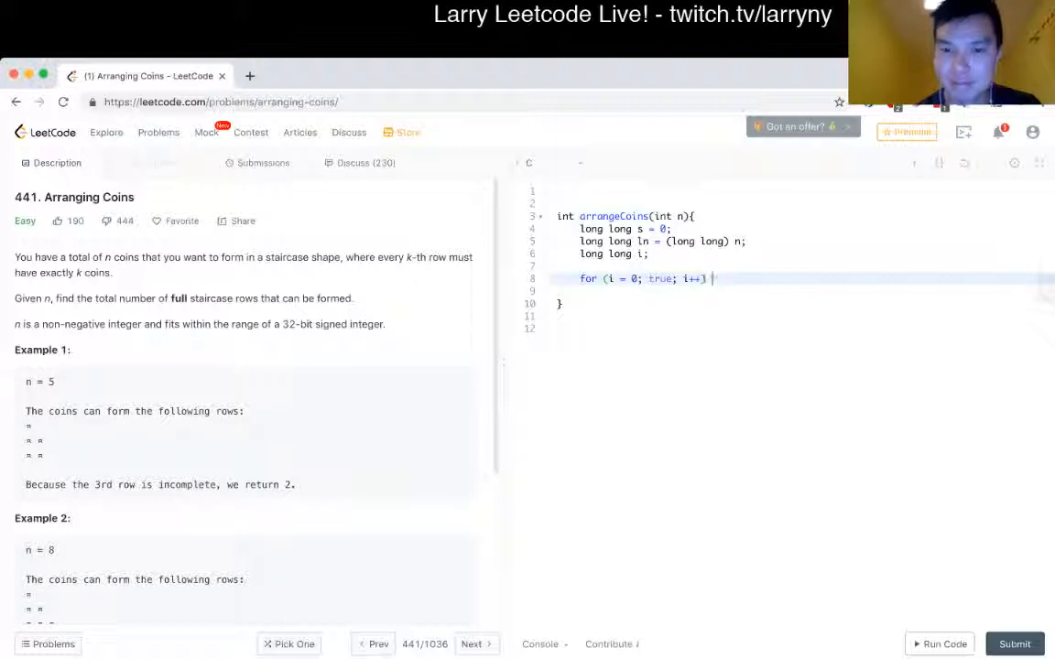
type("{")
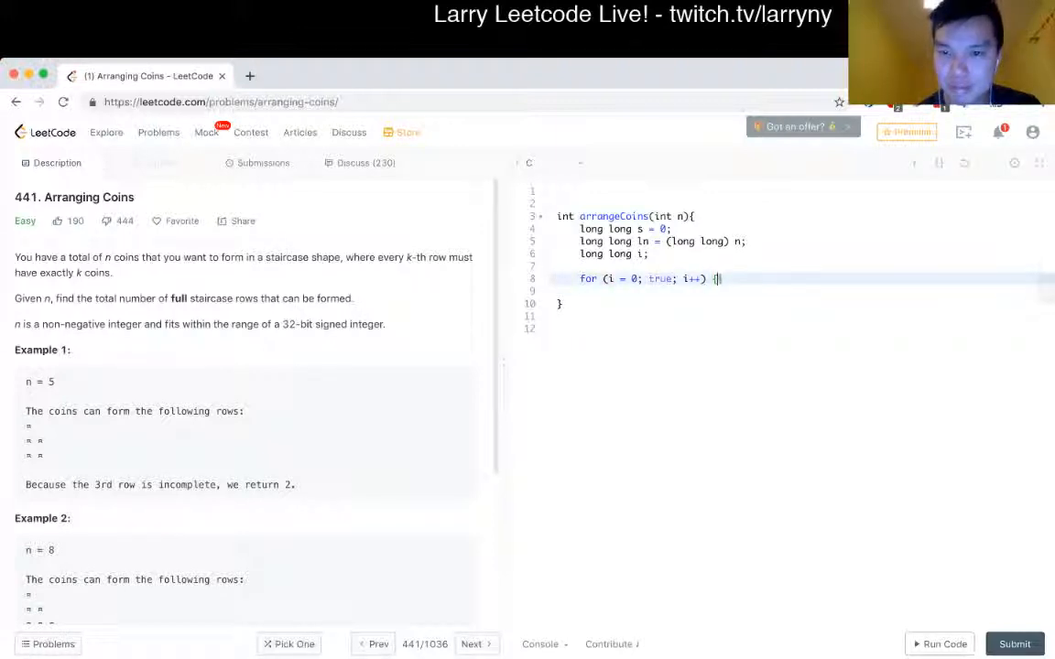
type("{")
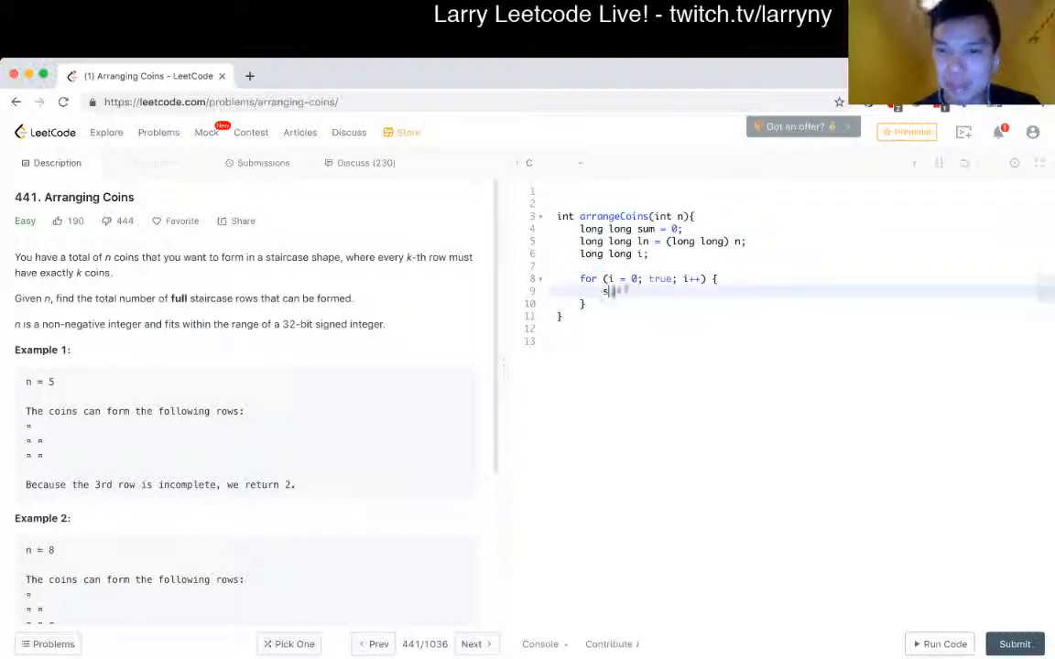
- Add sum += i and return i - 1 once sum exceeds n, then run the code
type("sum += i;")
type("if (sum > n) {")
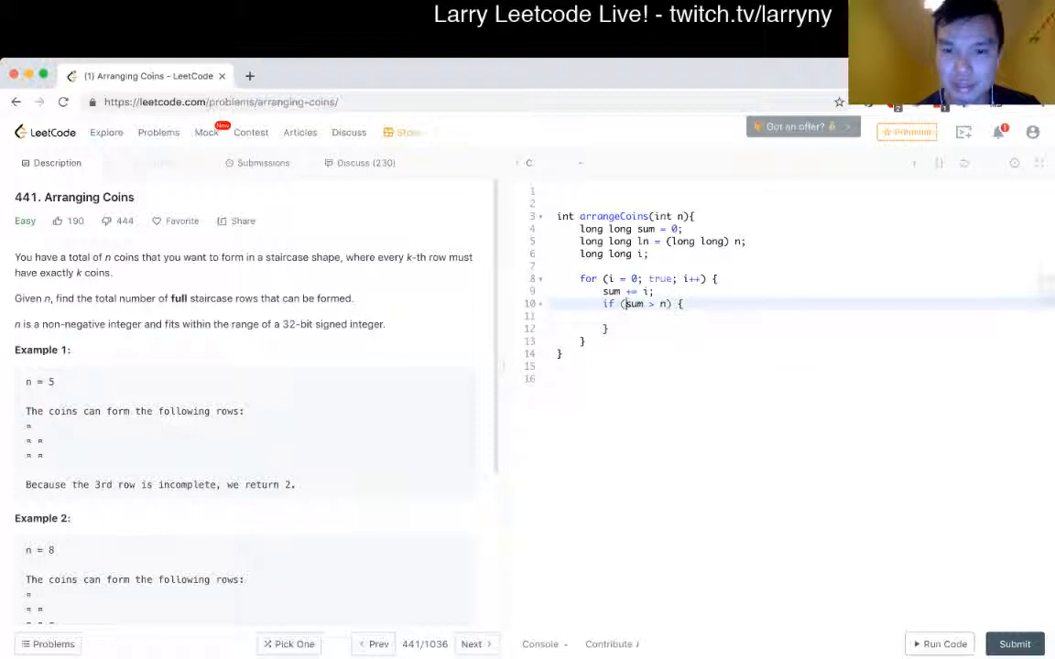
type("return i -")
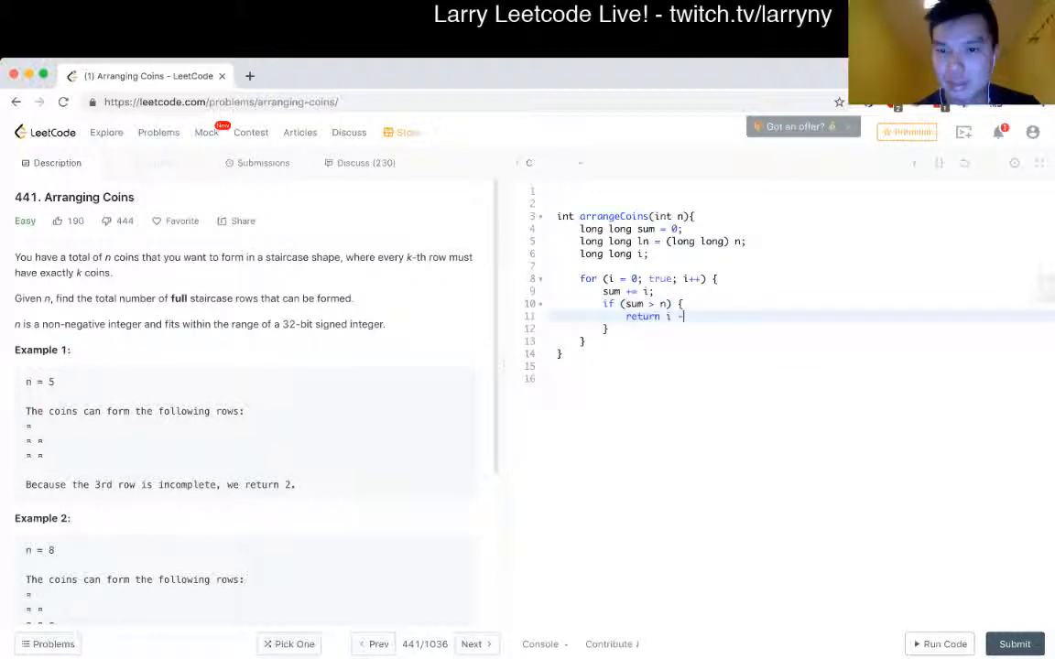
type("1;")
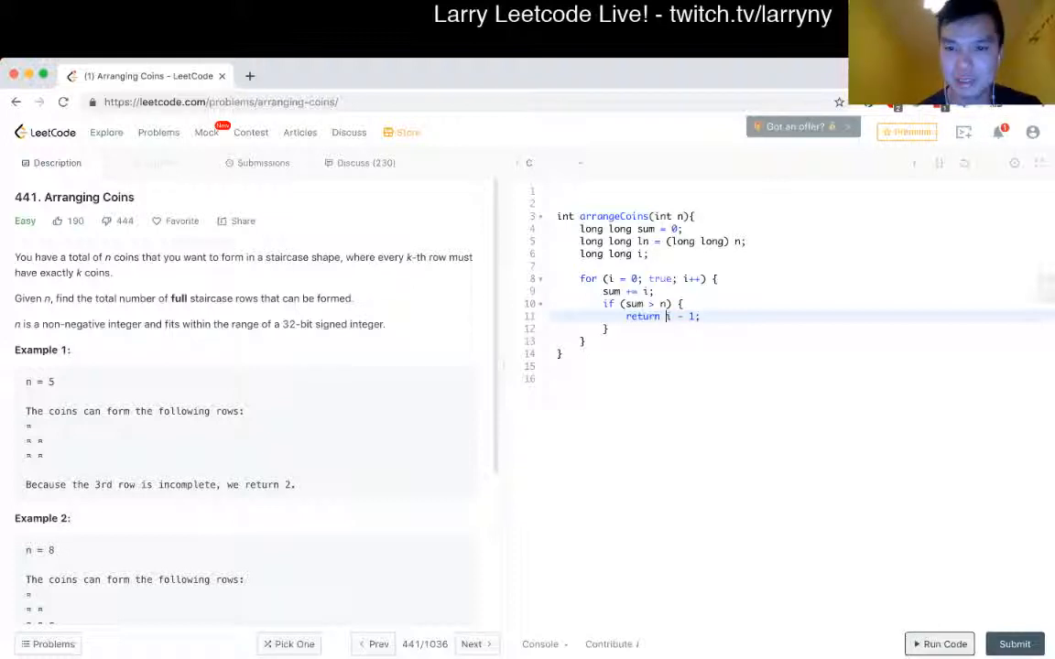
left_click(941, 645)
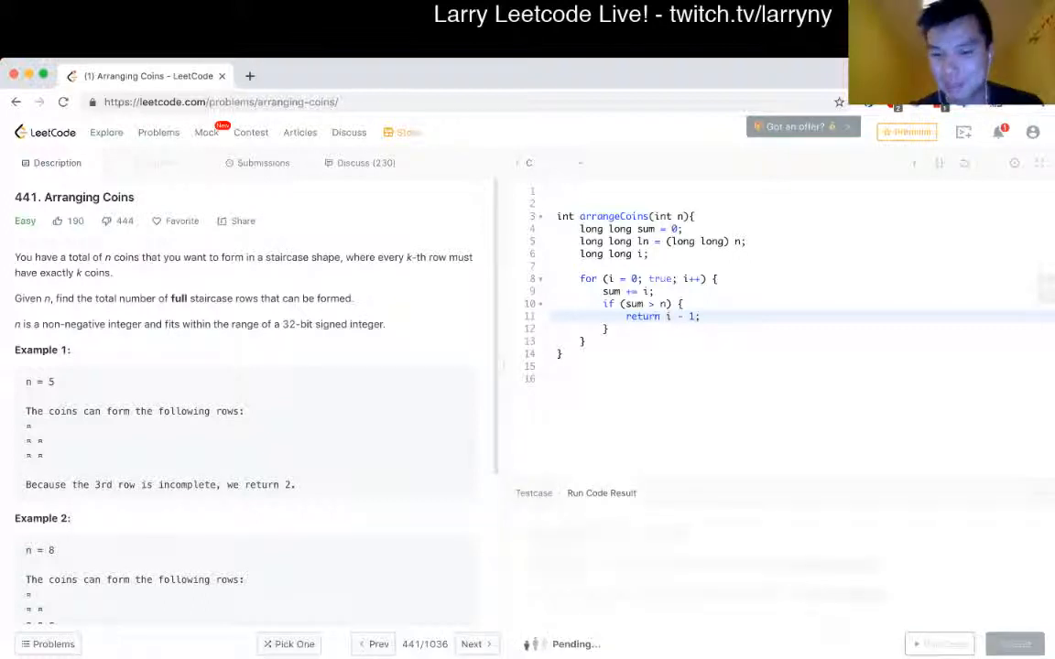
- Enter custom test input 8 and rerun, getting a 'run code too soon' warning
left_click(940, 645)
type("8")
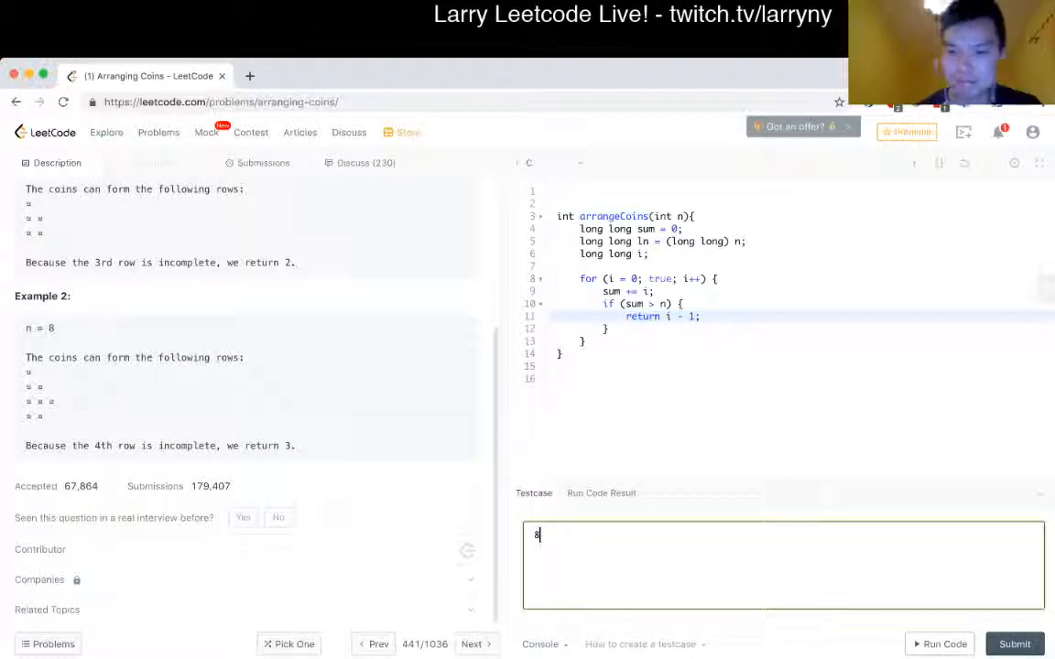
left_click(939, 644)
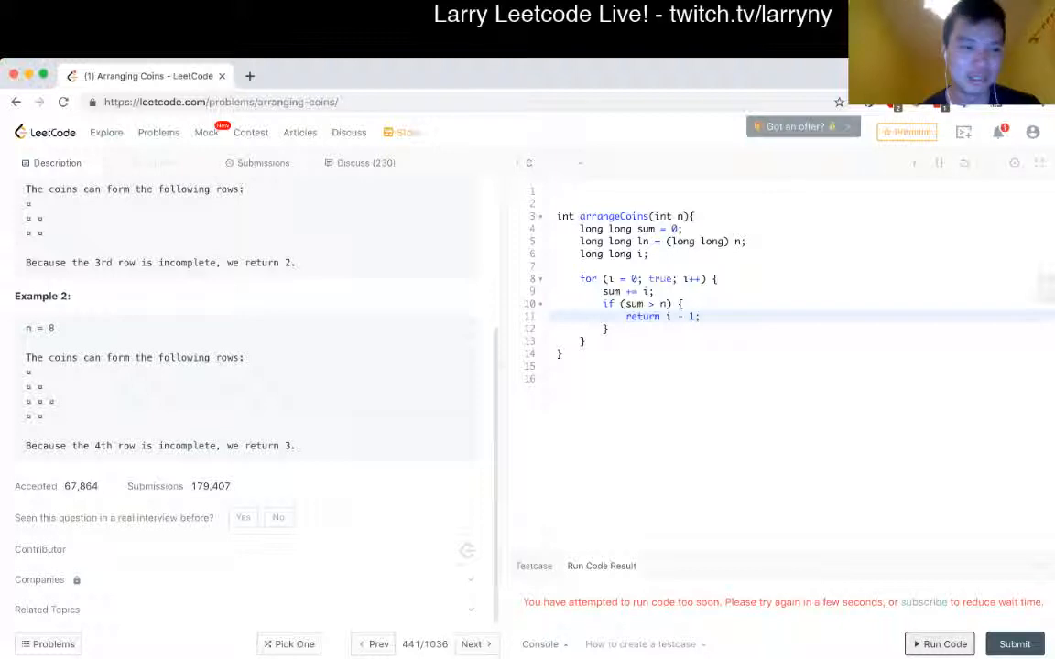
left_click(938, 645)
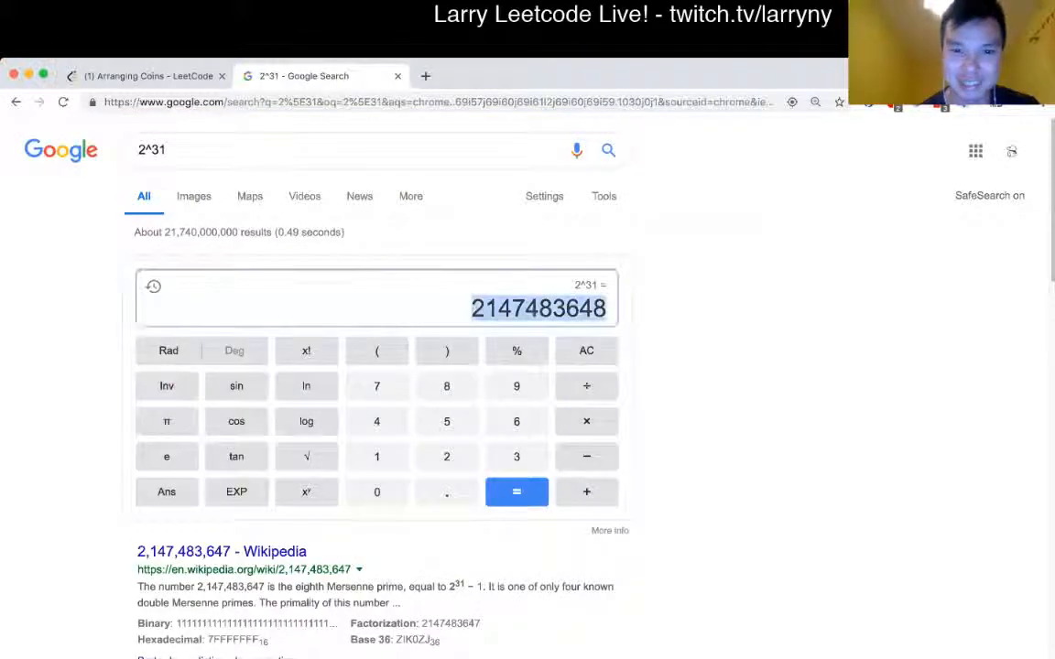
- Return from the Google 2^31 result to the LeetCode Arranging Coins tab
left_click(156, 75)
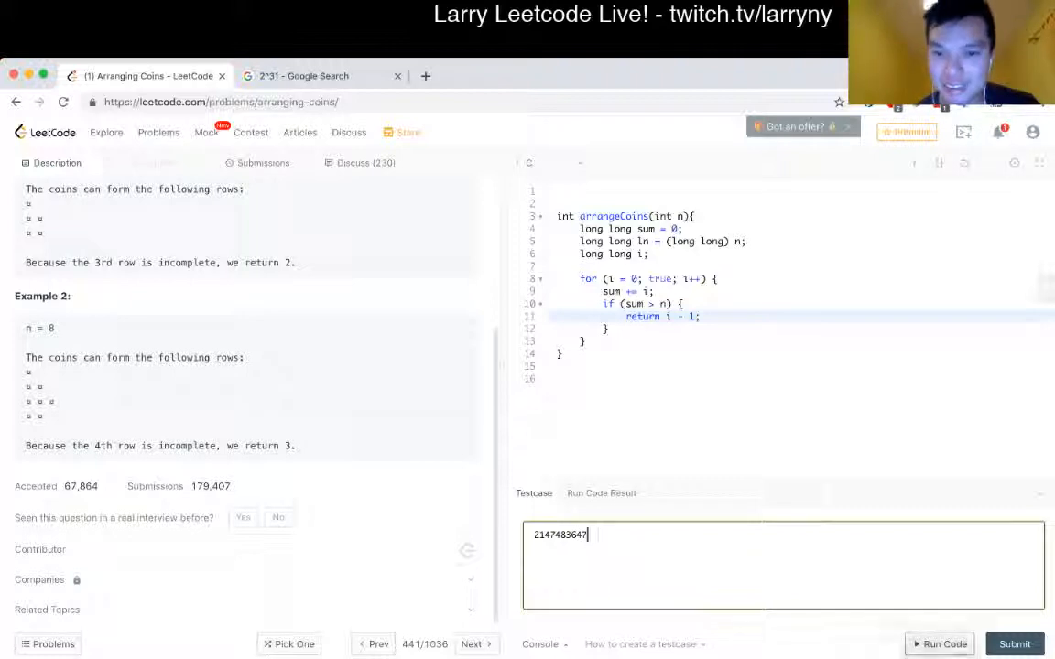
left_click(946, 645)
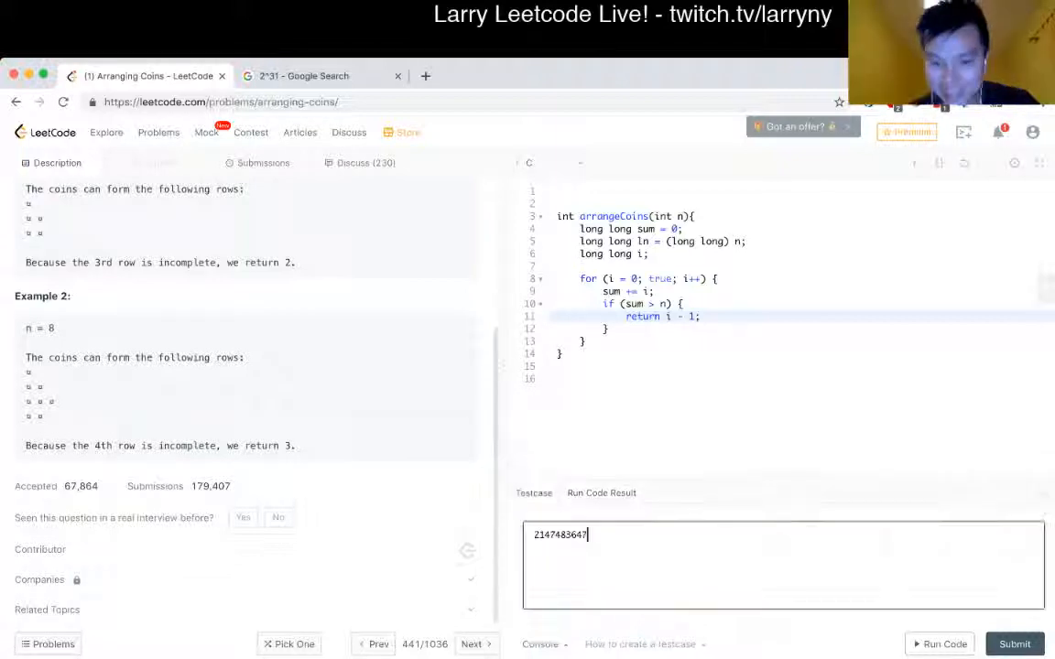
left_click(945, 645)
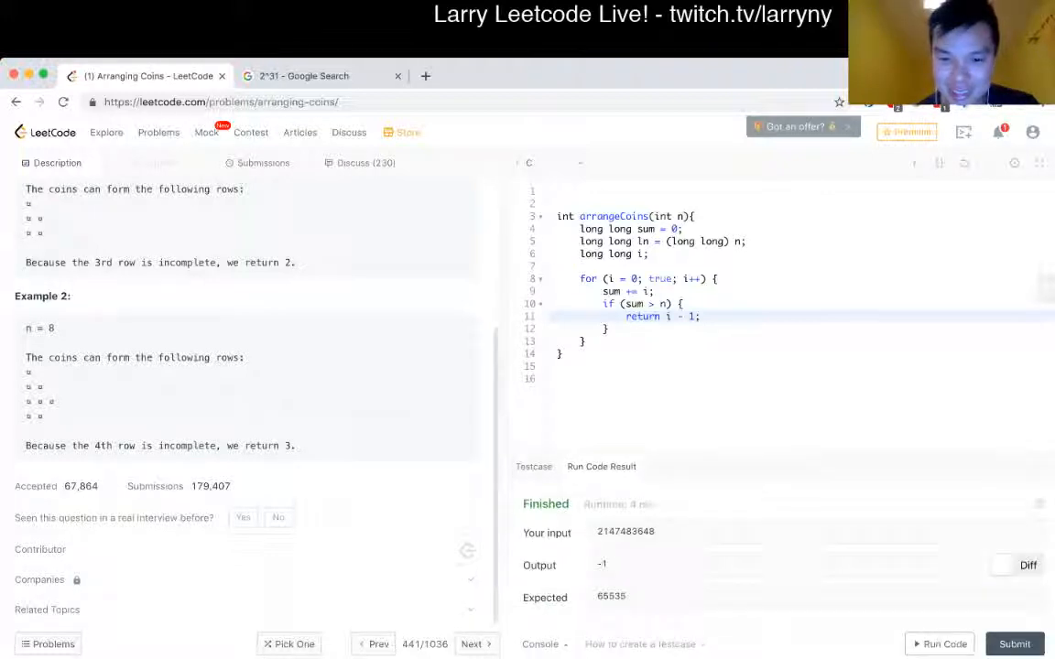
double_click(612, 597)
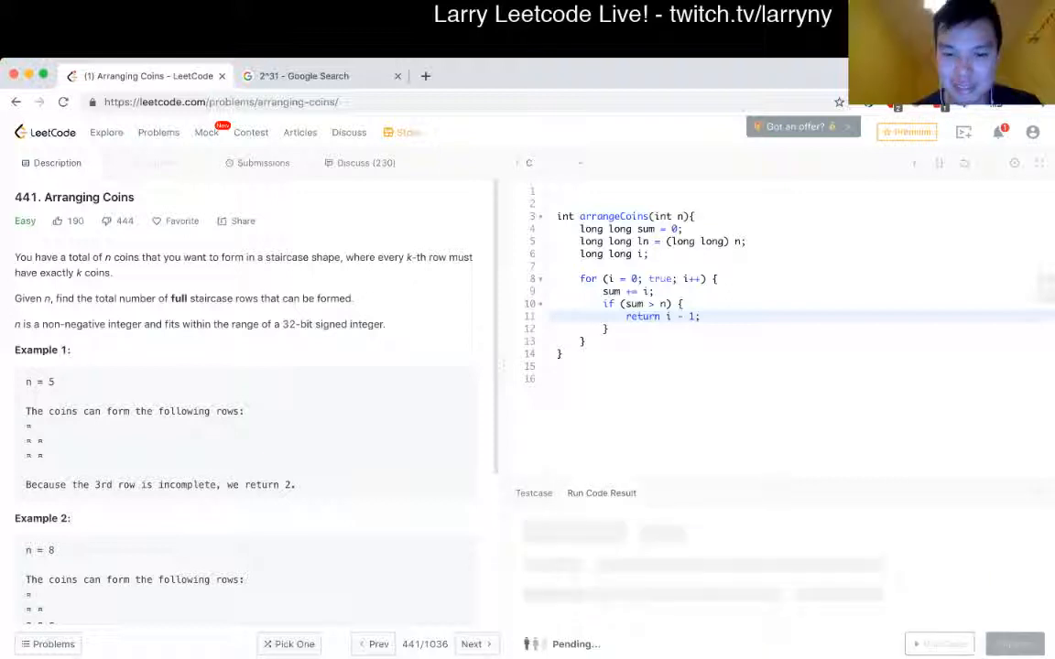
left_click(939, 645)
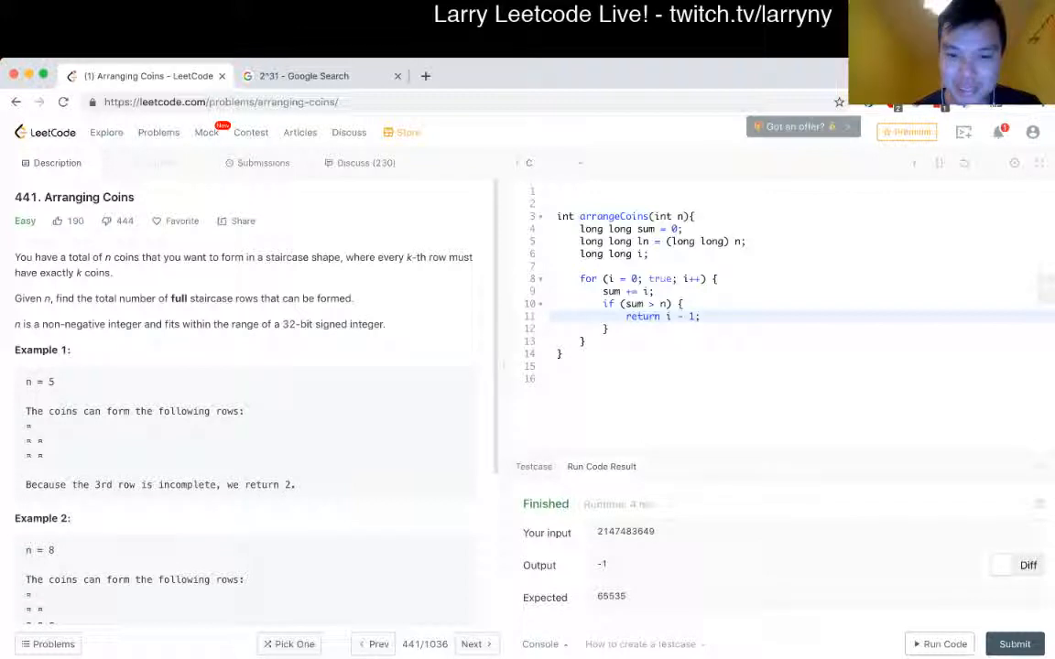
left_click(535, 493)
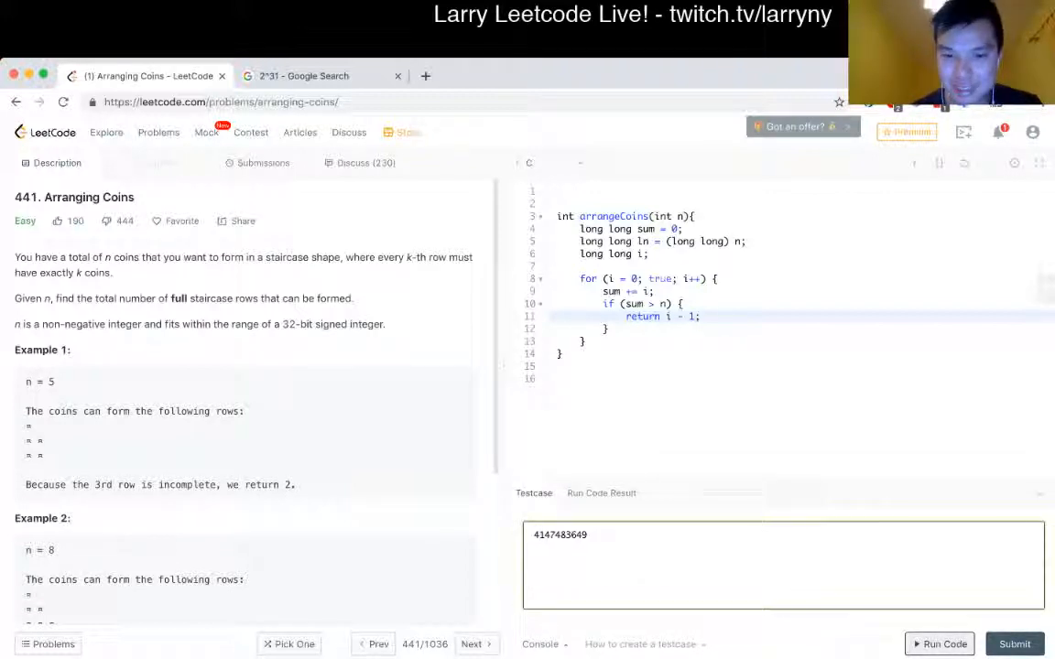
left_click(941, 645)
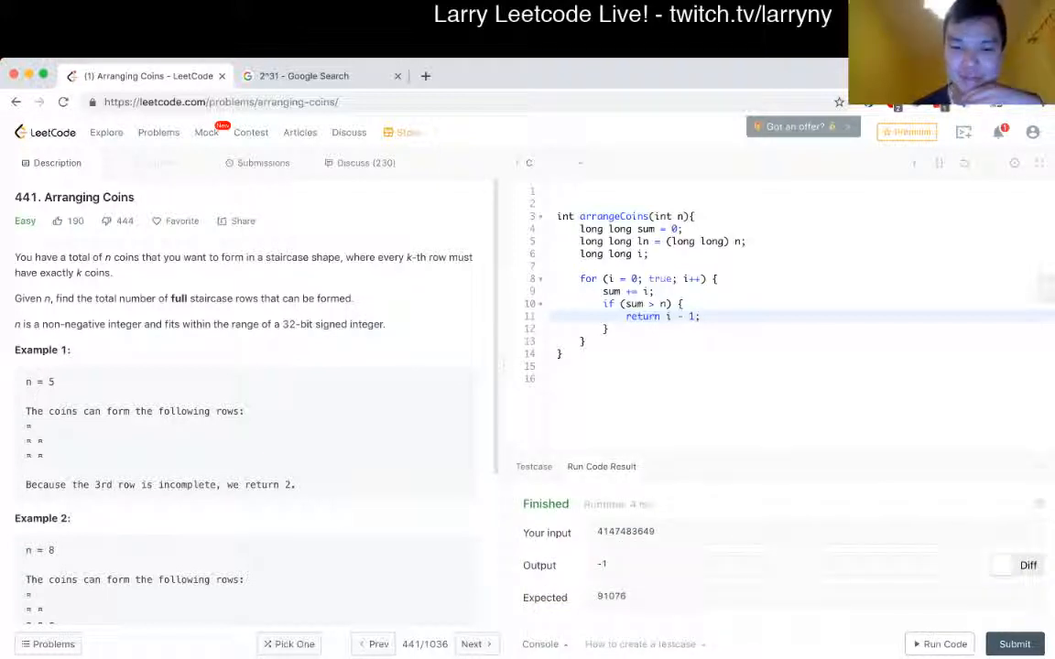